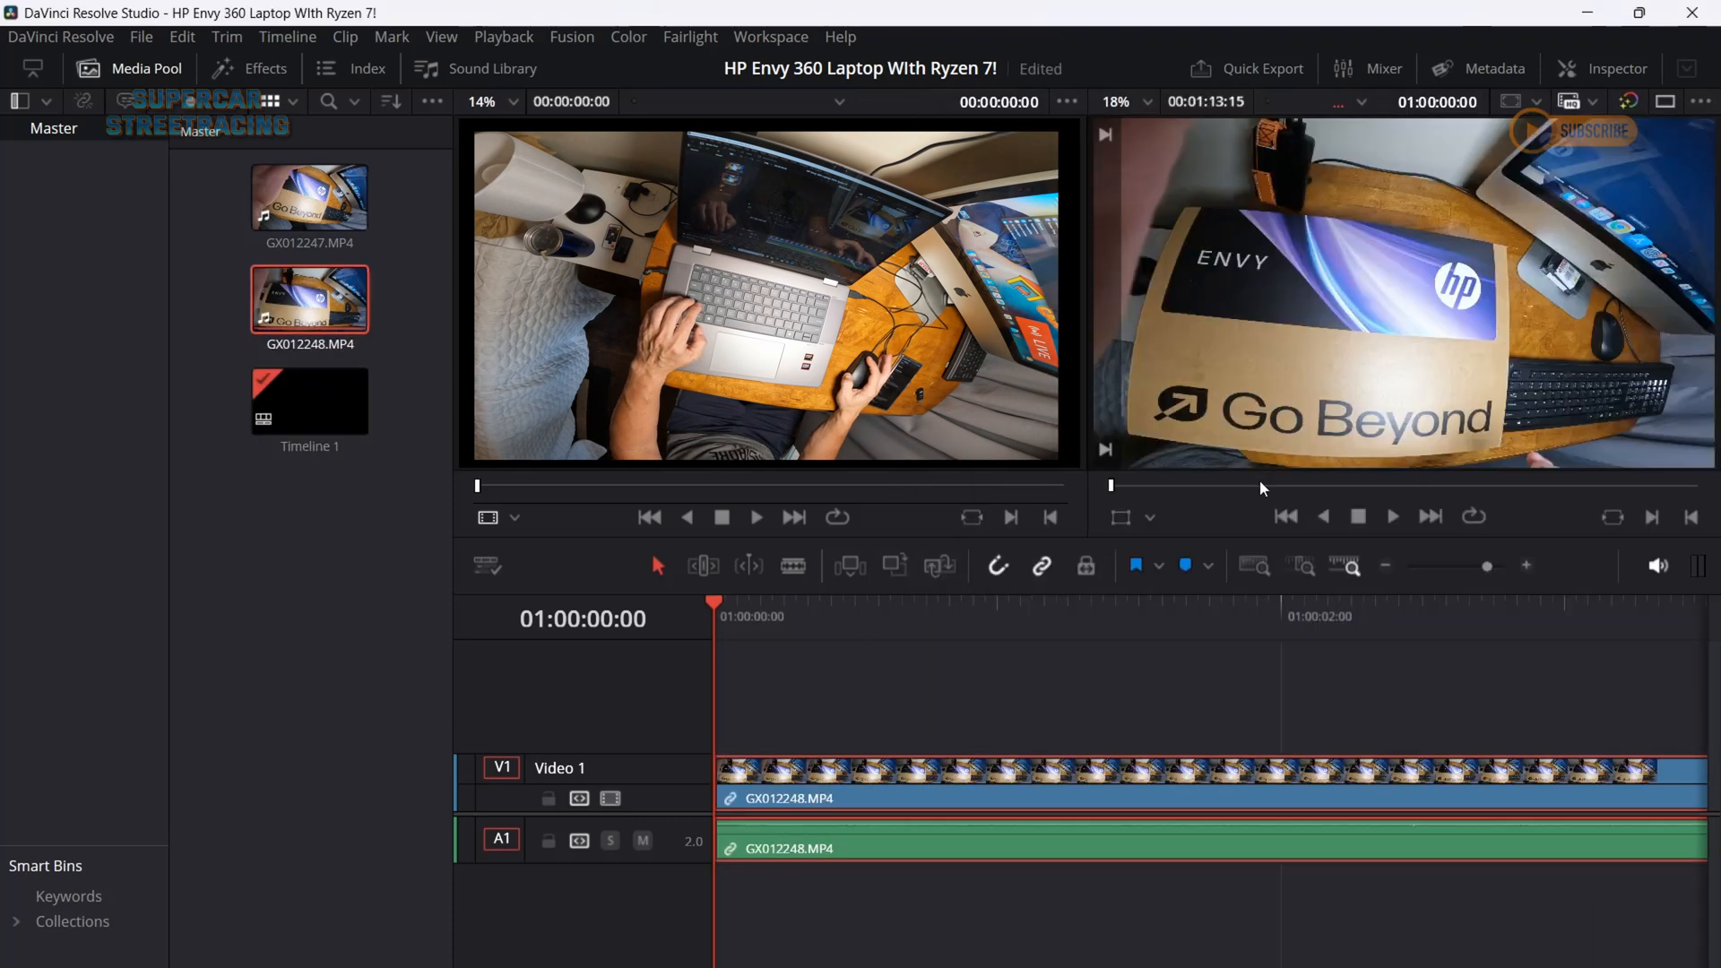
- Blade the GX012248 clip at the playhead before adding the intro, GX012249 and music
click(1393, 516)
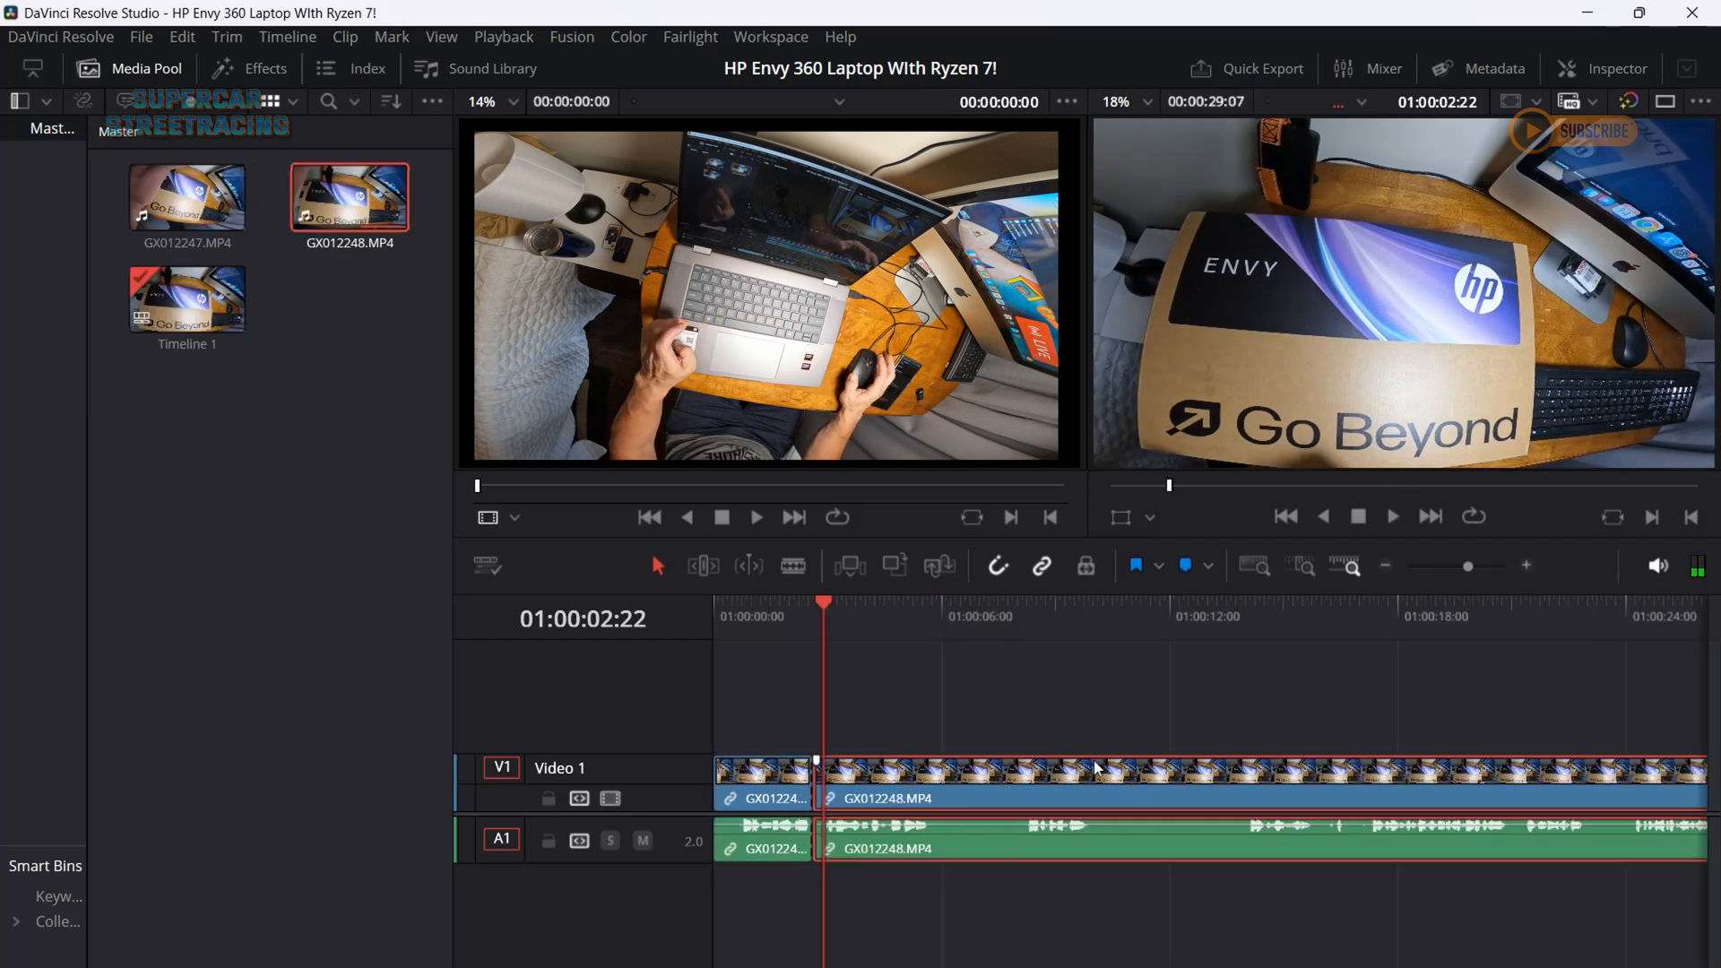
click(1391, 516)
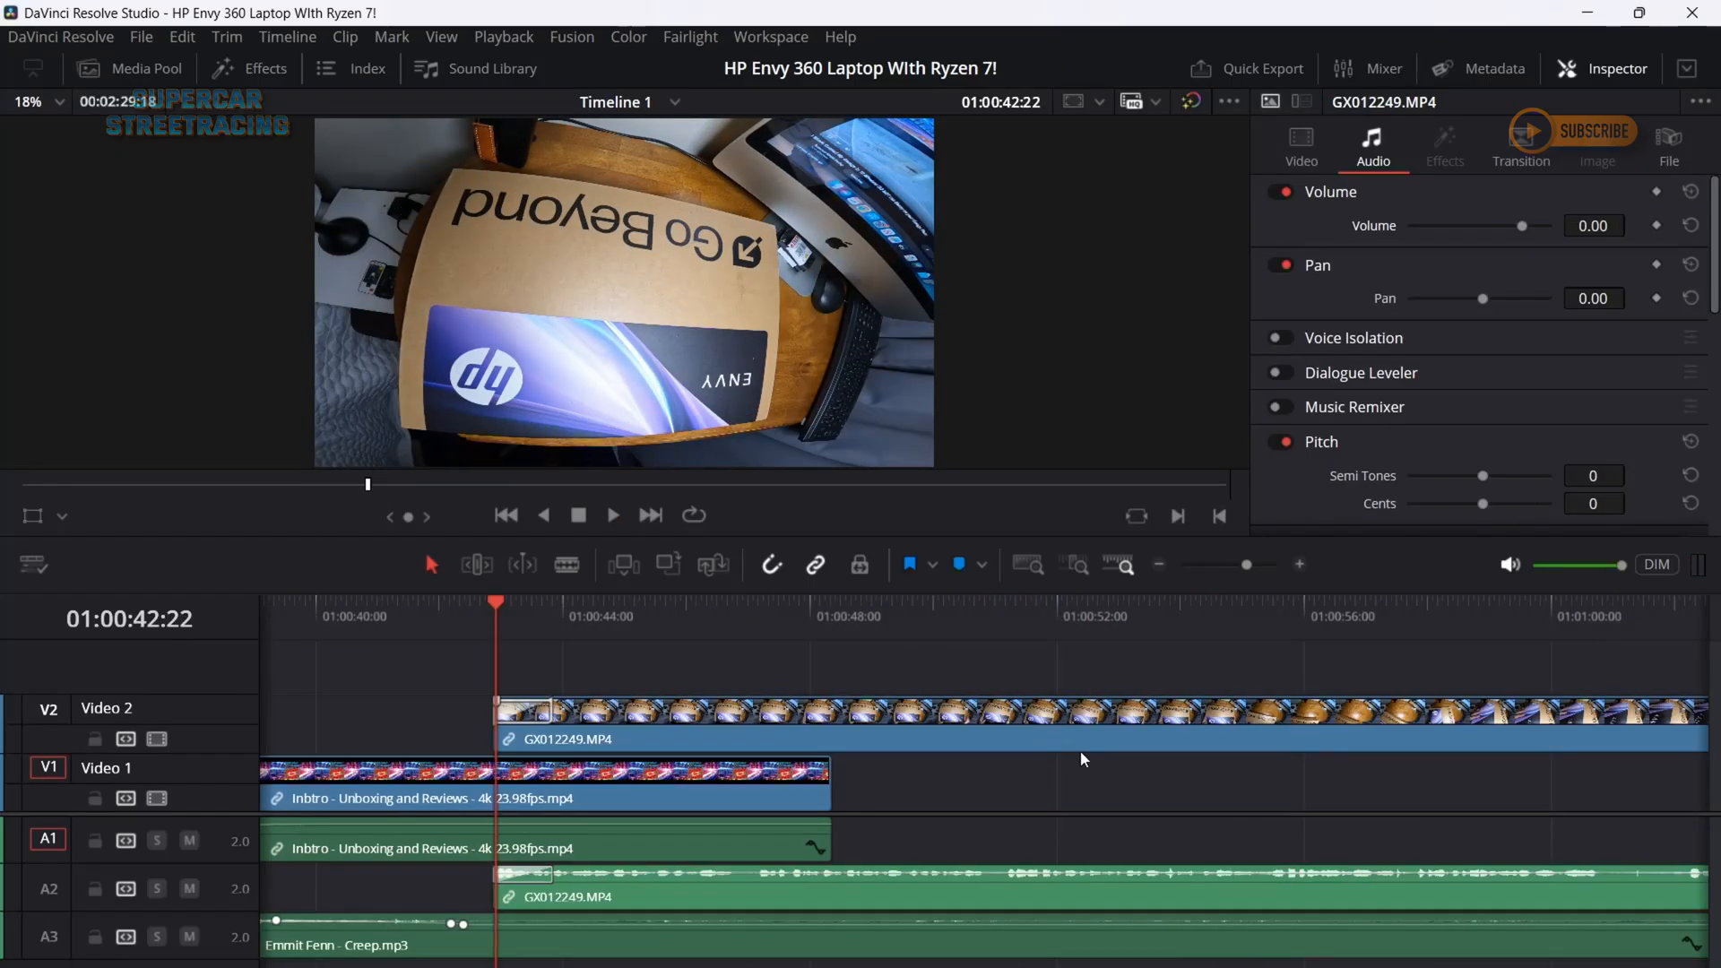
- Cut the review footage and stagger the short clips across V1 and V2 over the music
click(1302, 149)
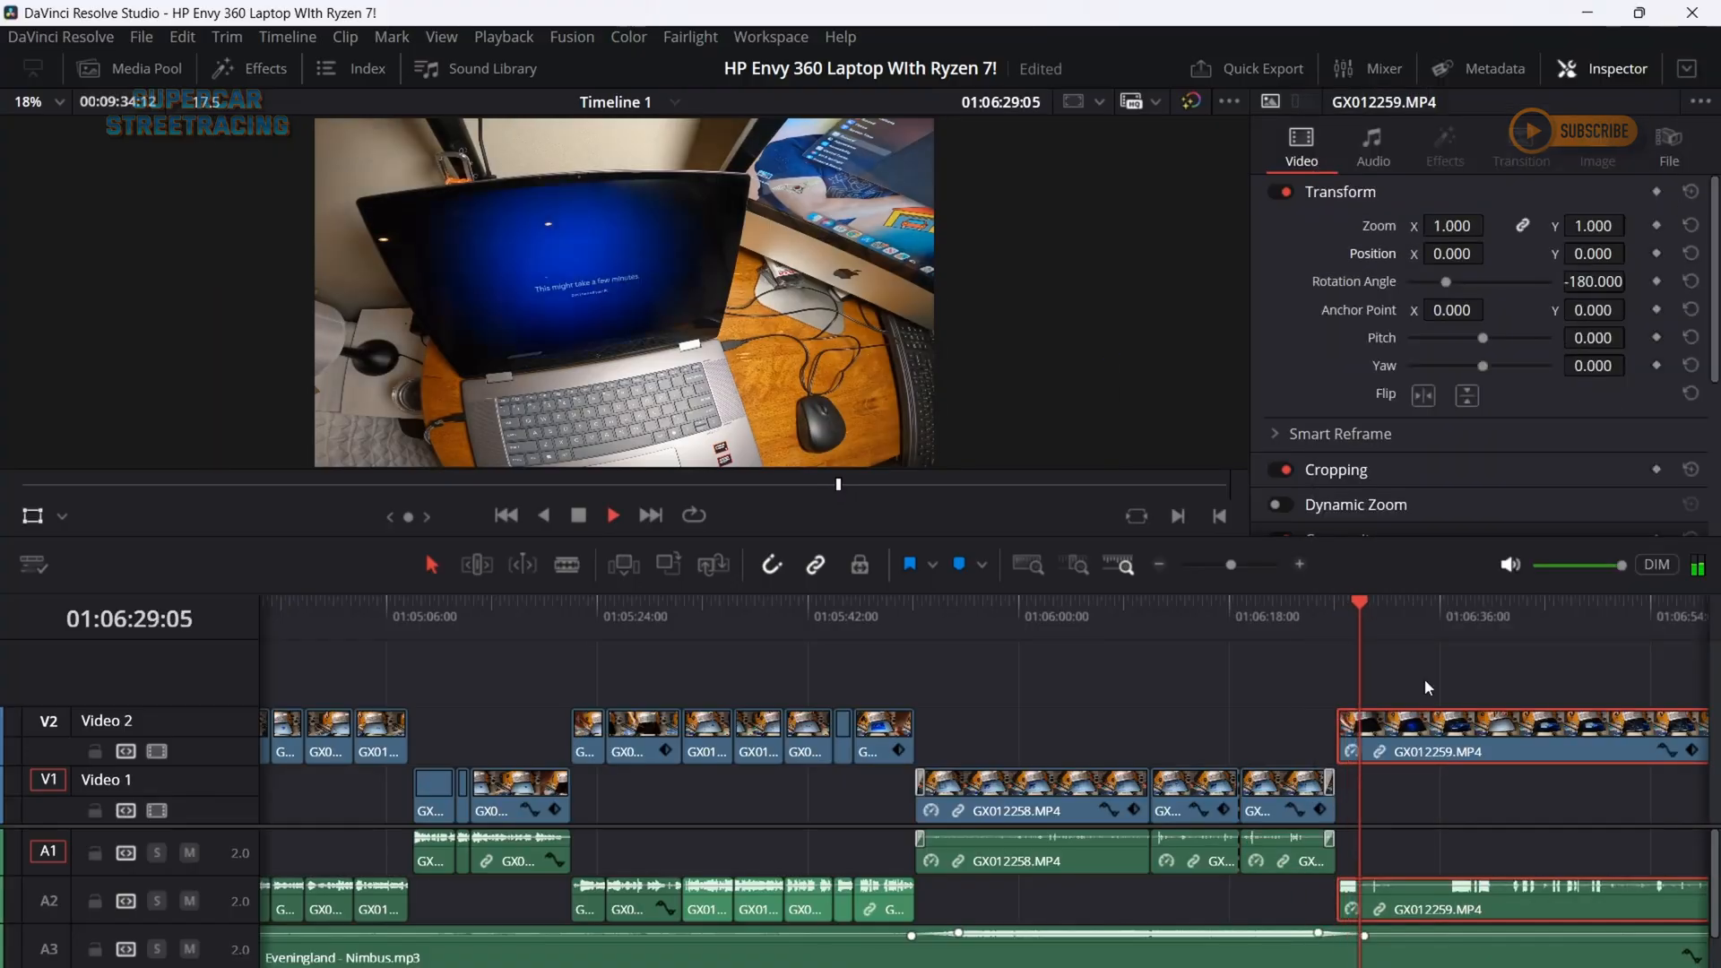
click(1371, 145)
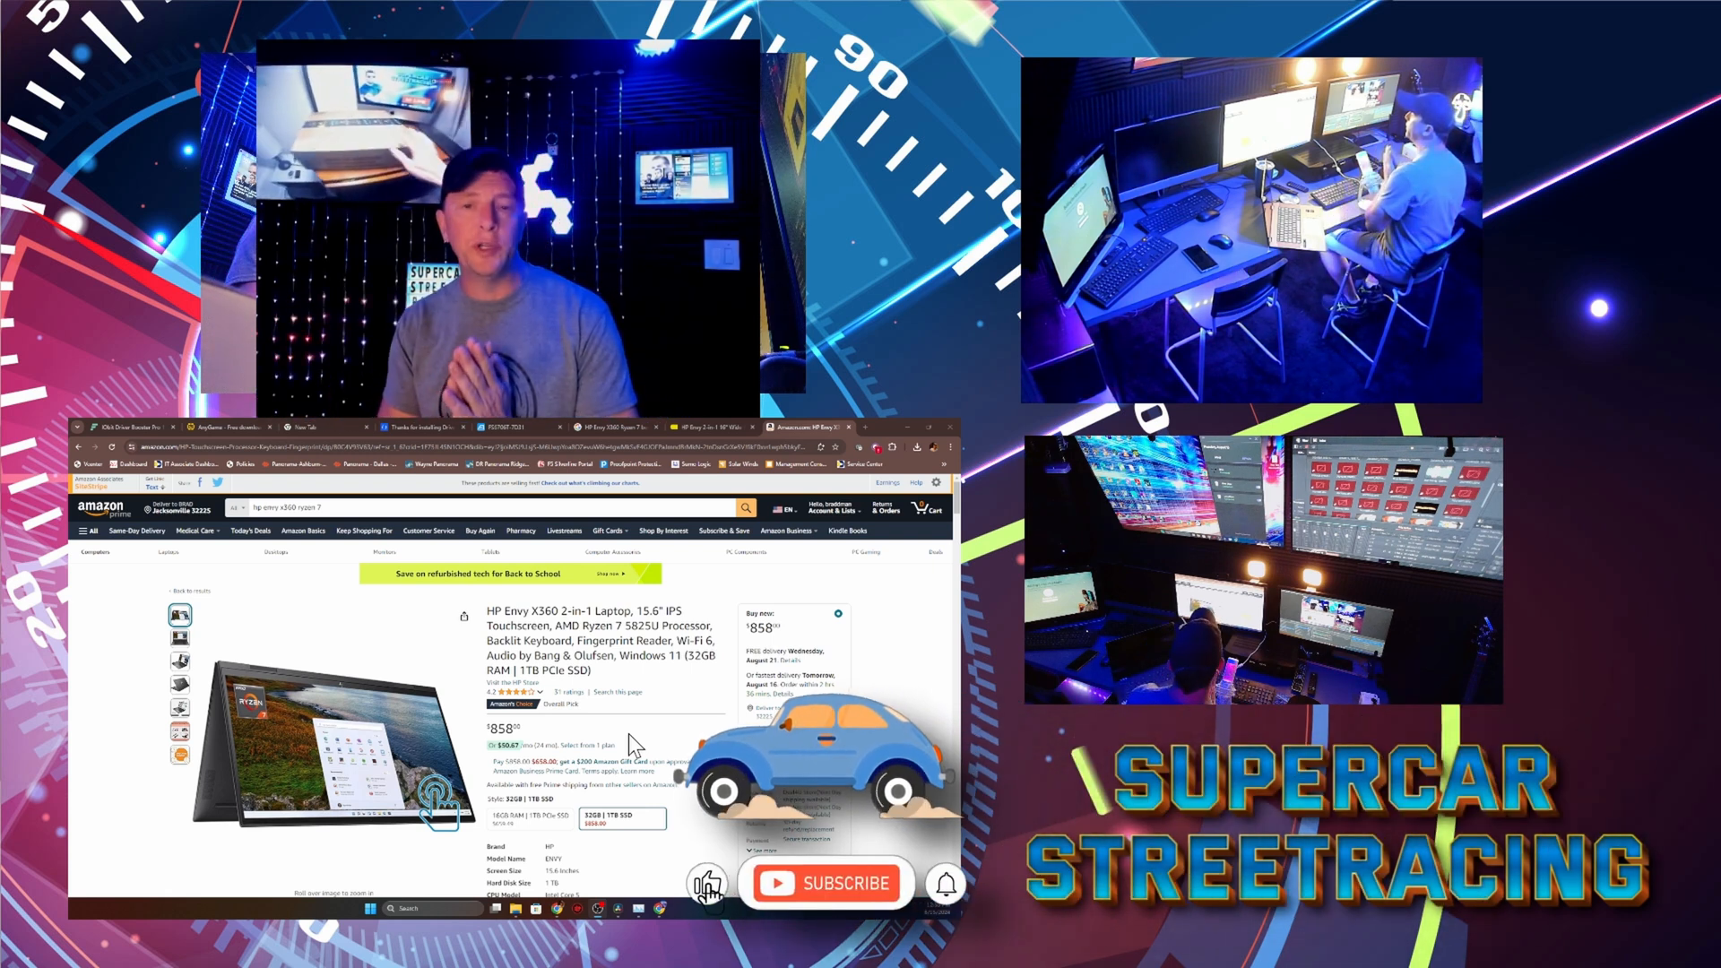
- Show the intro composite, browse the HP Envy X360 Amazon image gallery and scroll to item details
click(825, 882)
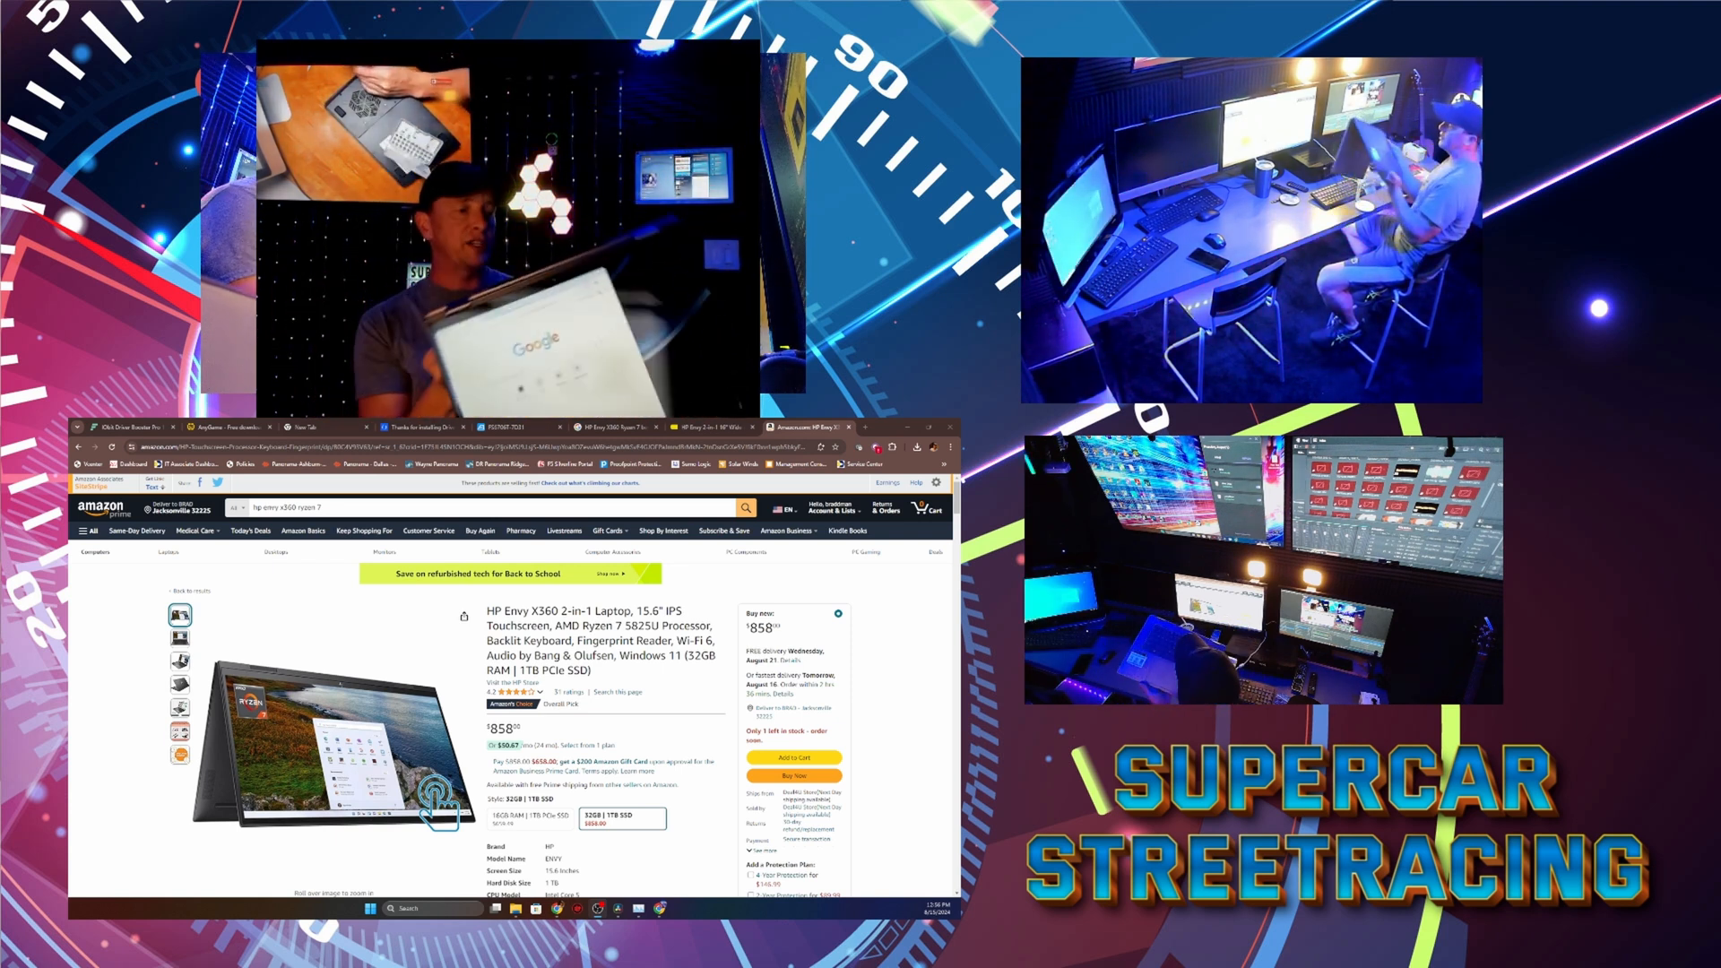
click(341, 724)
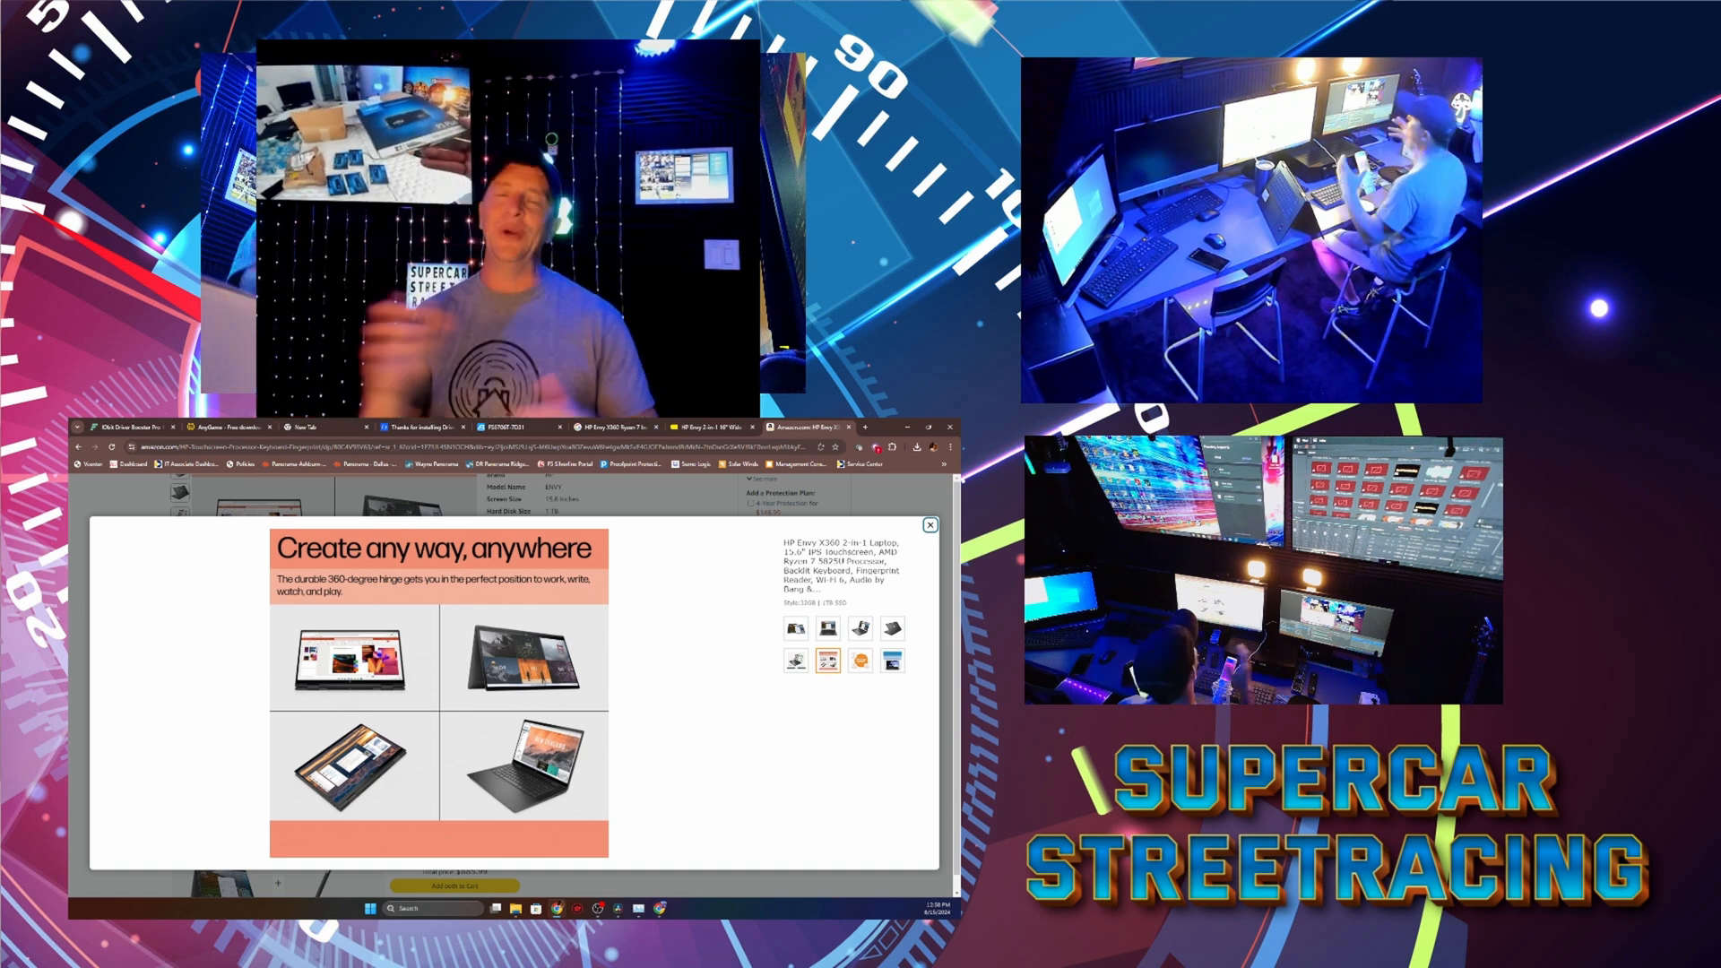
click(930, 526)
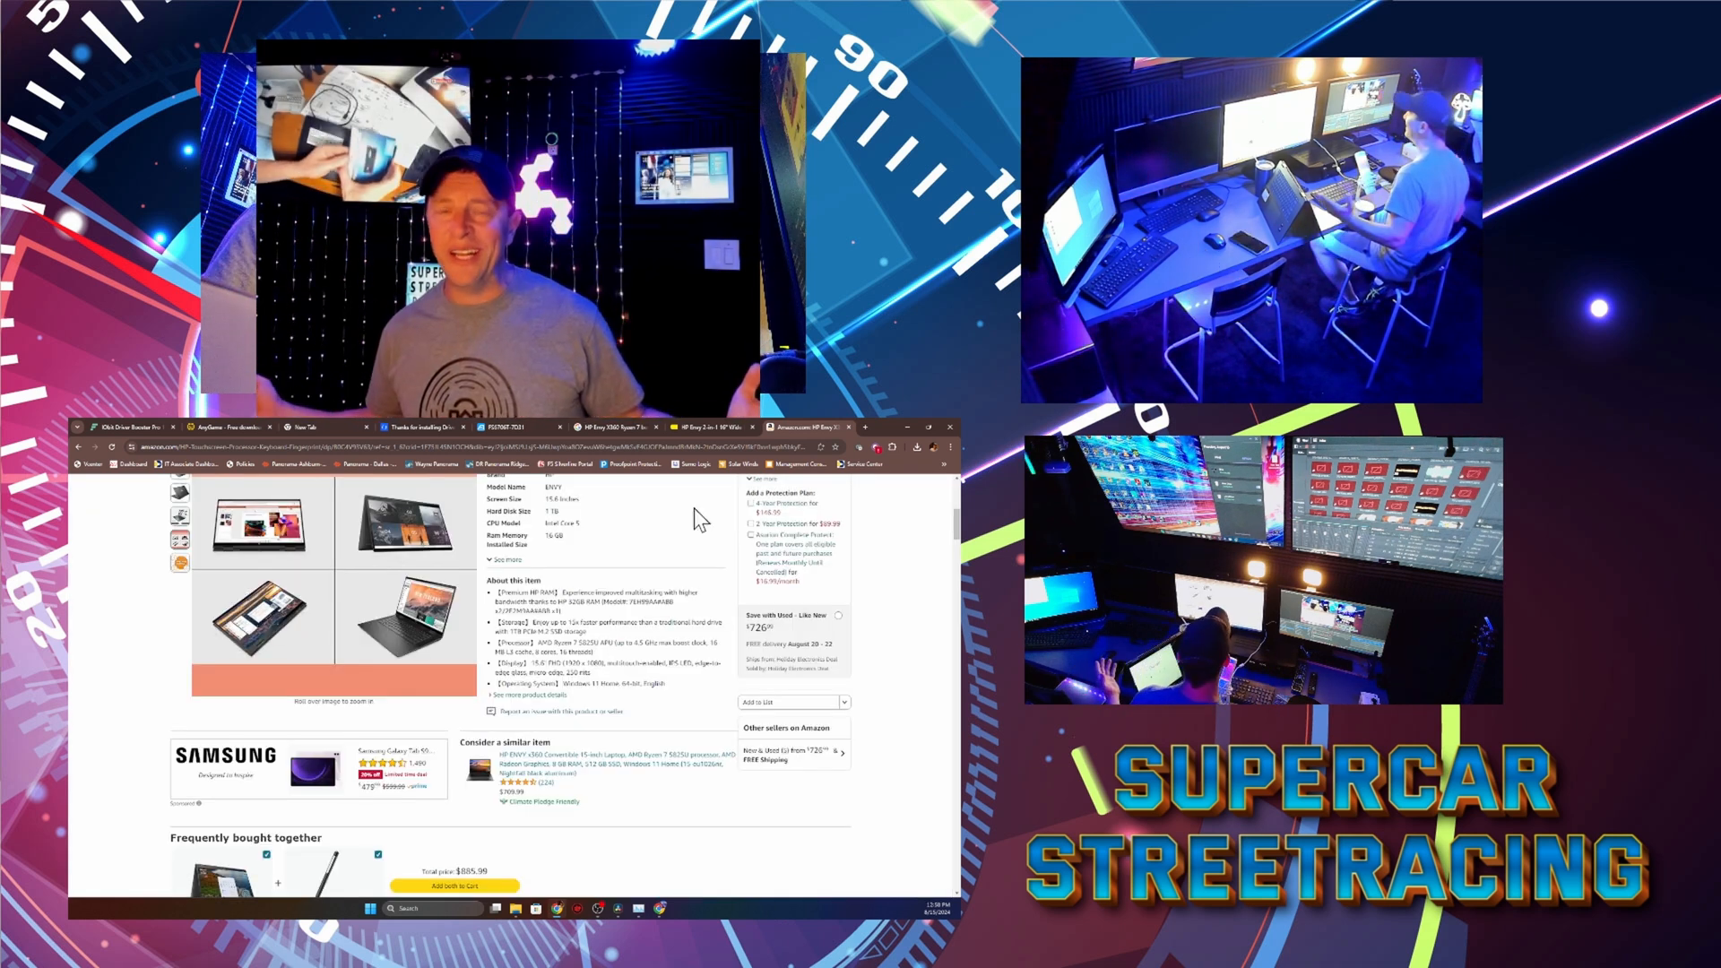